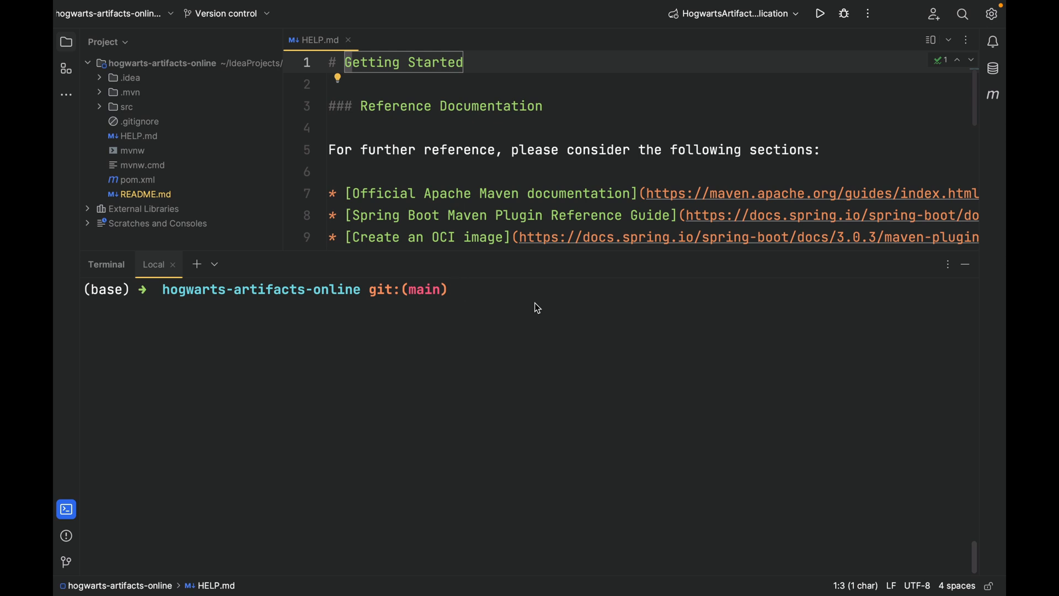
- Create the git branch artifact-crud from the terminal, then begin a git switch command
click(459, 290)
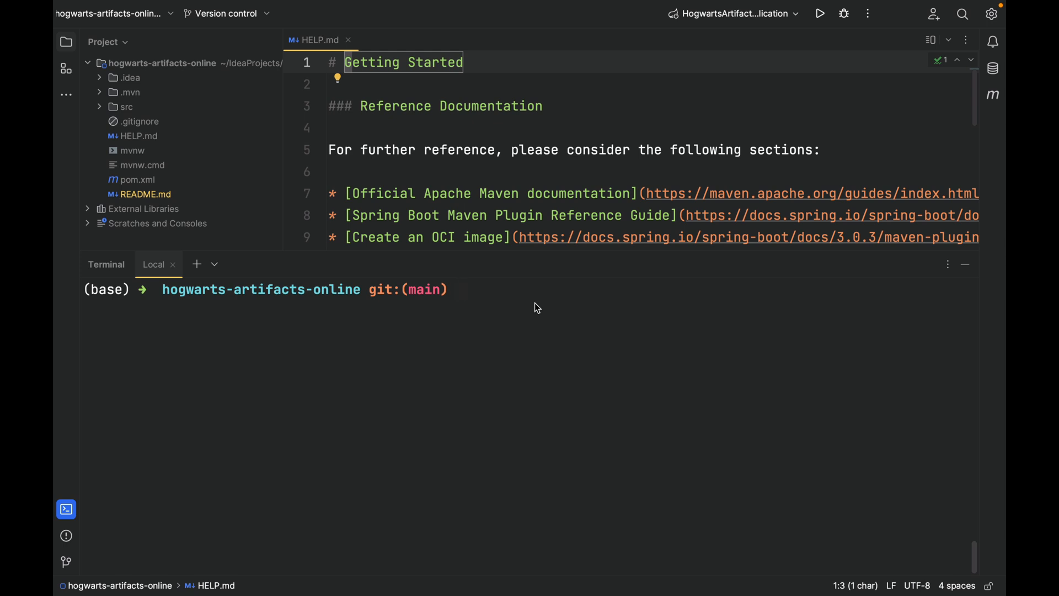
mouse_move(541, 430)
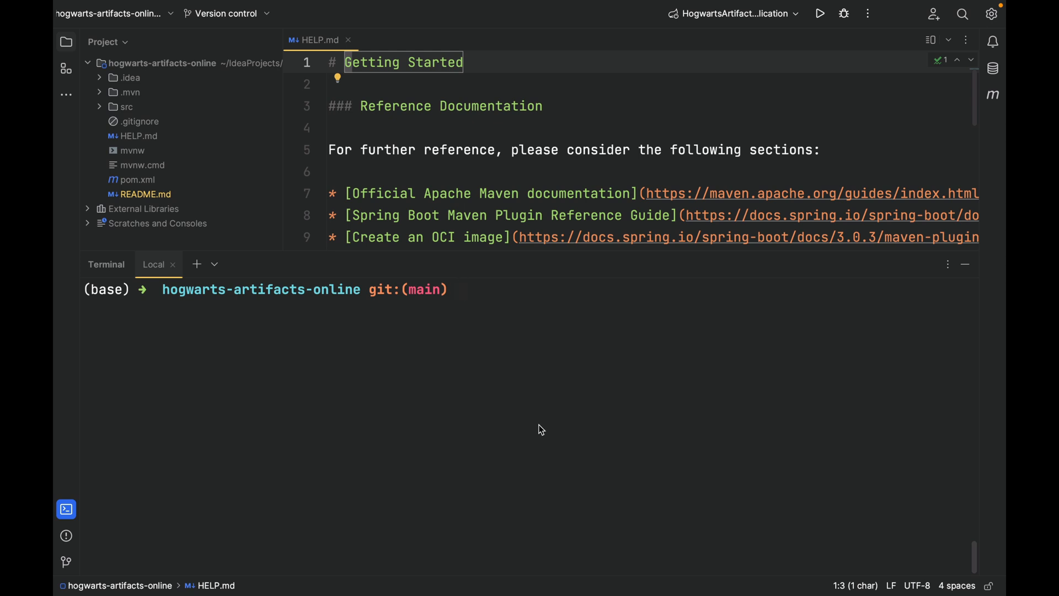
text(git branch)
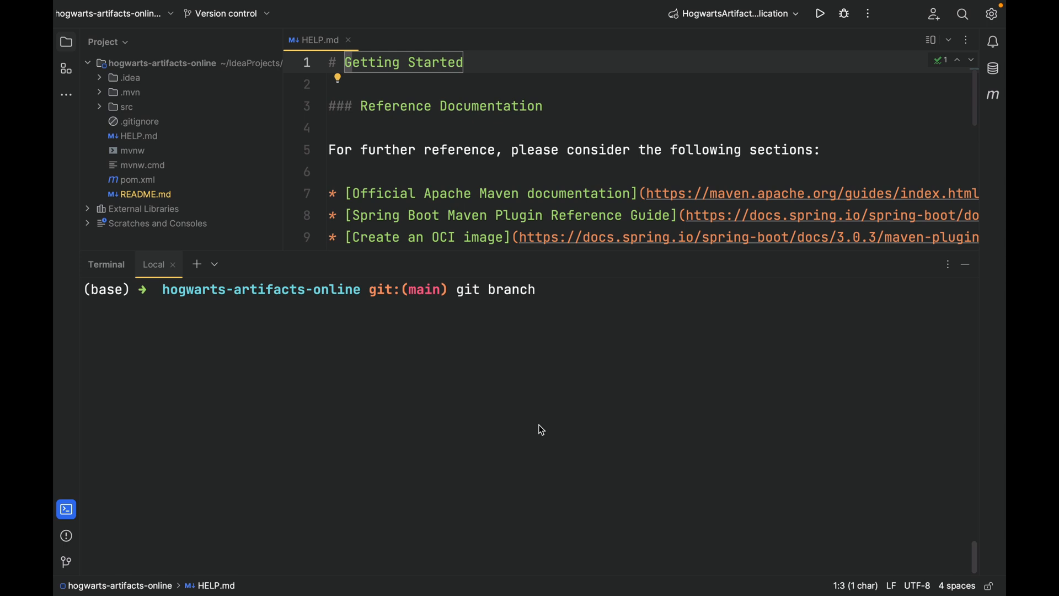
text(artifa)
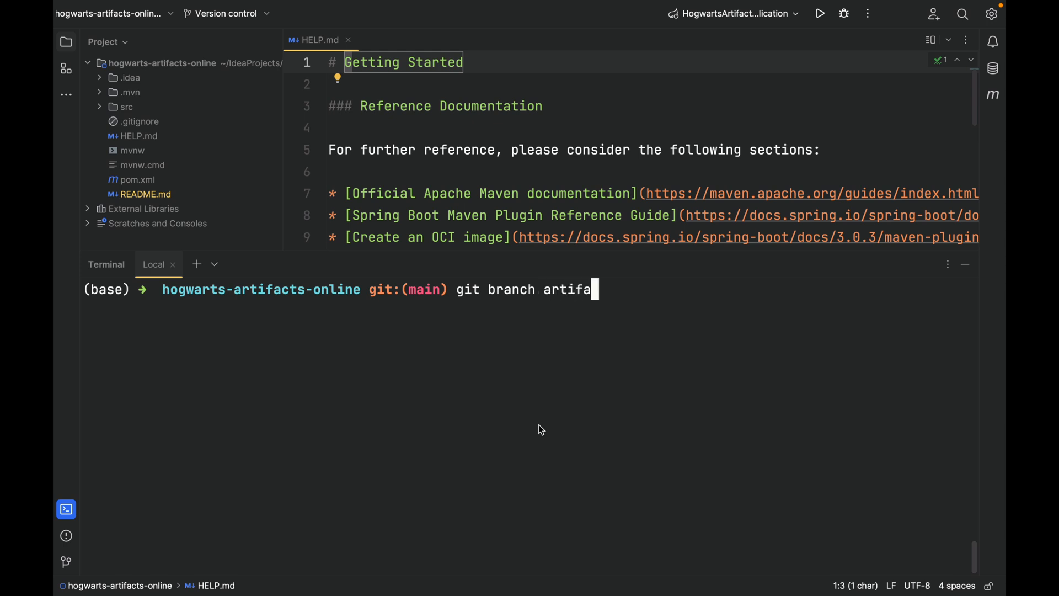
text(ct-crud)
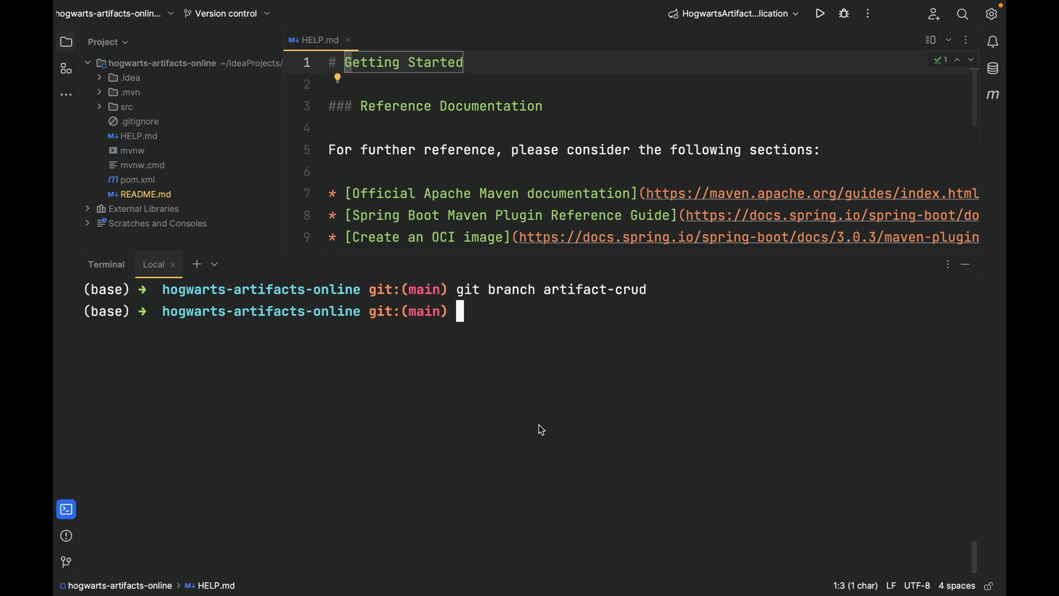
text(git sw)
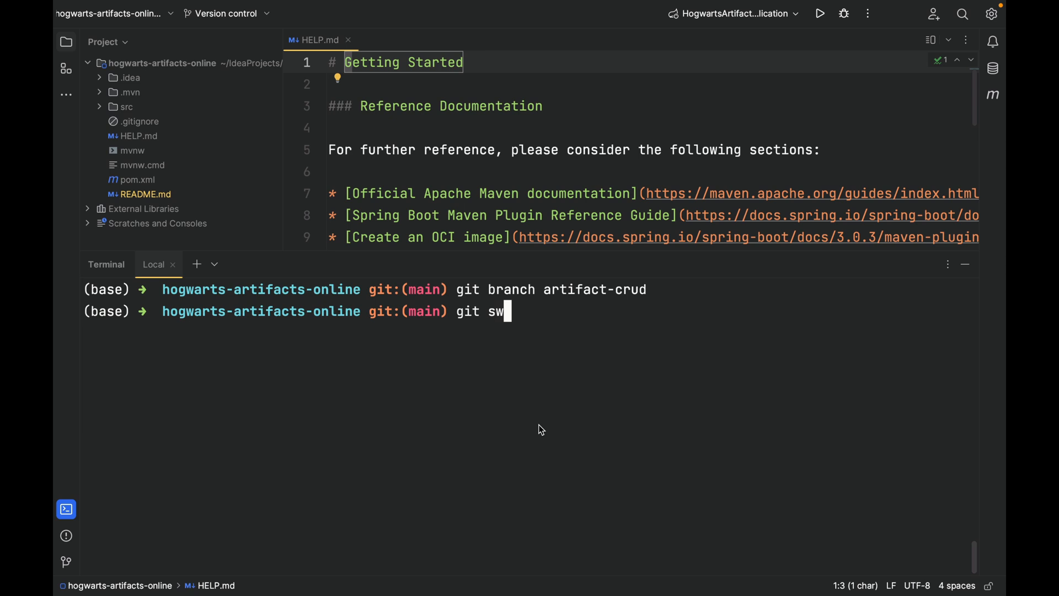
- Run git switch artifact-crud so the terminal prompt moves from main to artifact-crud
text(itch artifact-crud)
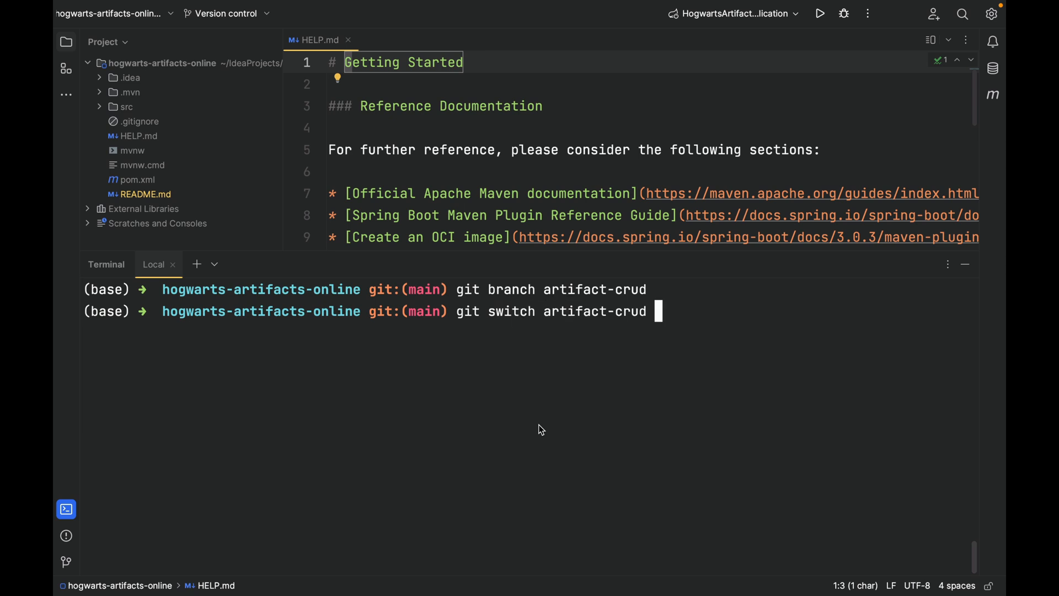
key(enter)
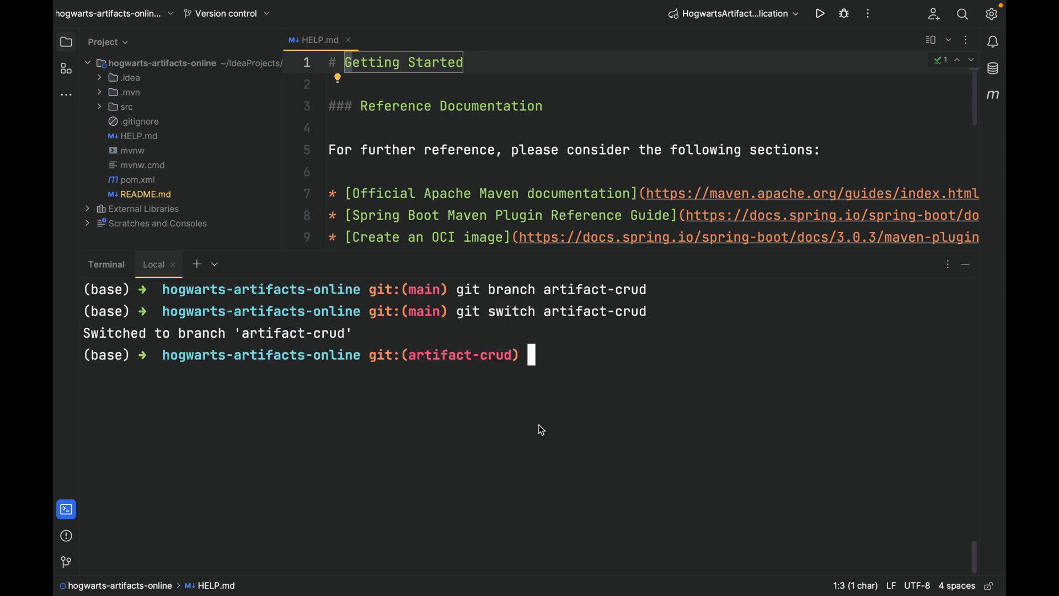